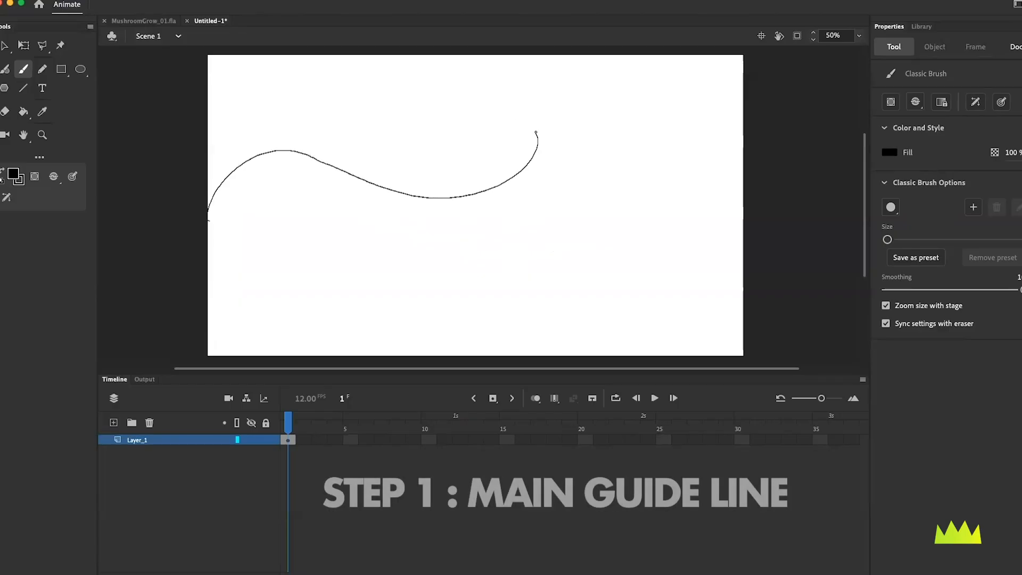
Step: Extend the brushed guide line into a loop sweeping toward the right edge of the stage
drag(538, 137, 669, 225)
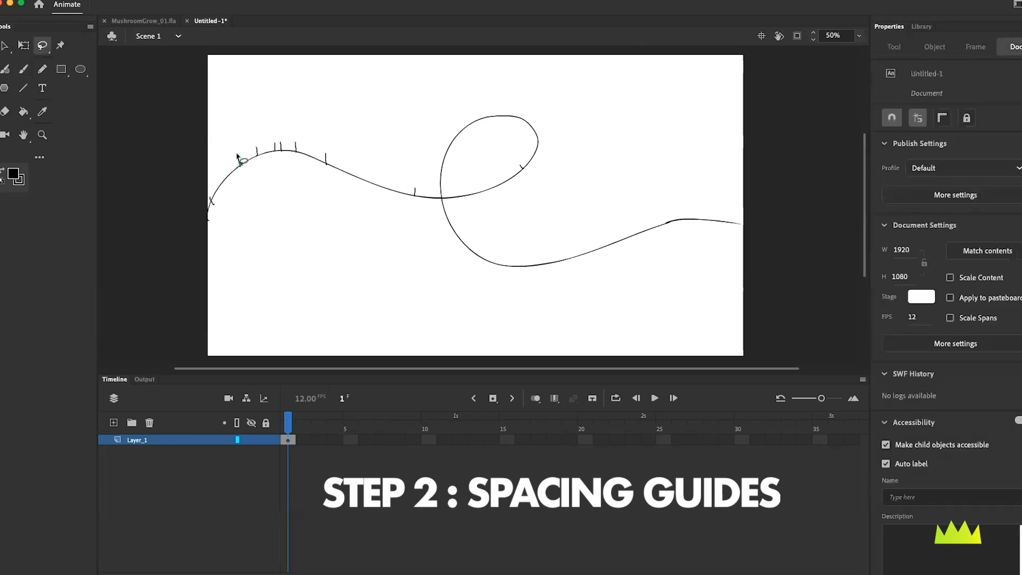
Step: Brush short spacing ticks along the guide path, bunched closer where the paper moves slowly
click(23, 69)
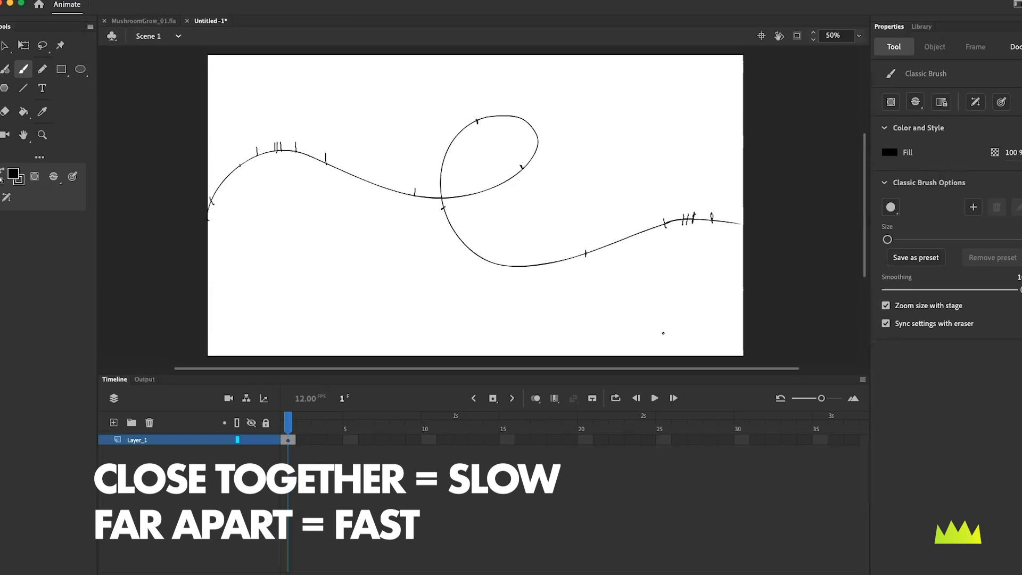
click(113, 423)
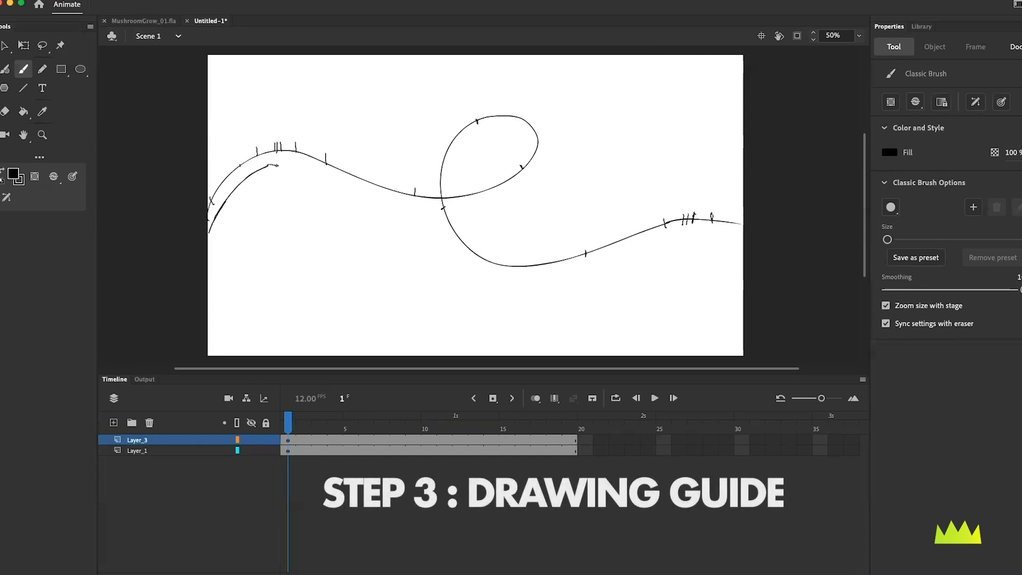
Step: Brush a second parallel stroke beside the path and around the loop, forming a ribbon guide on Layer_3
drag(267, 163, 402, 212)
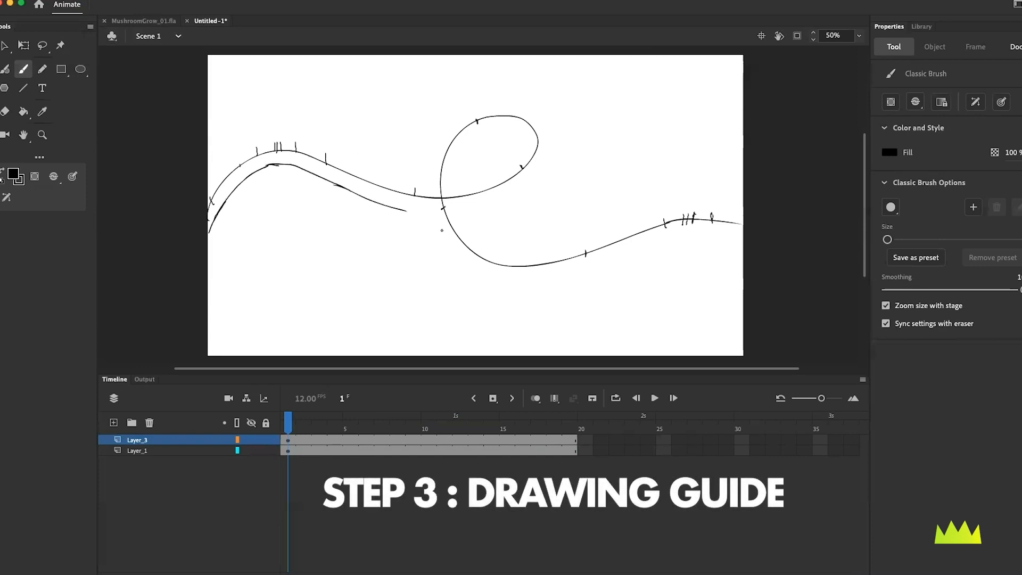
drag(418, 212, 522, 190)
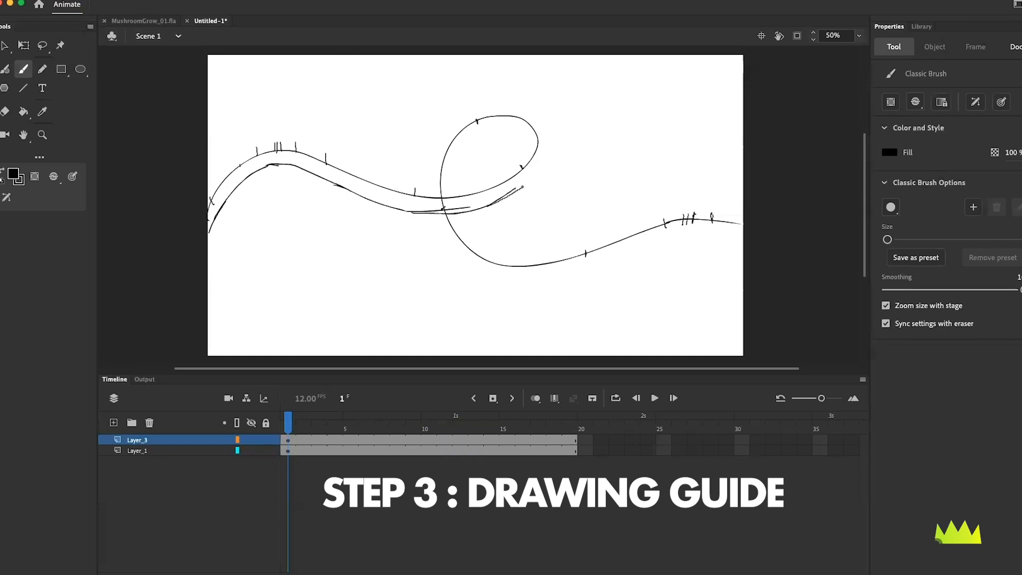
drag(505, 194, 551, 134)
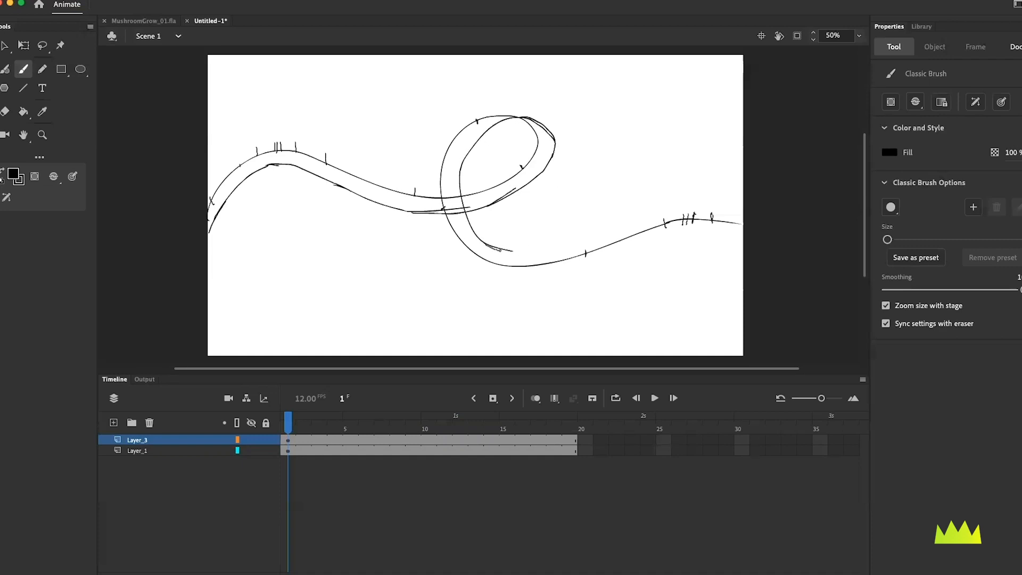
drag(492, 248, 658, 215)
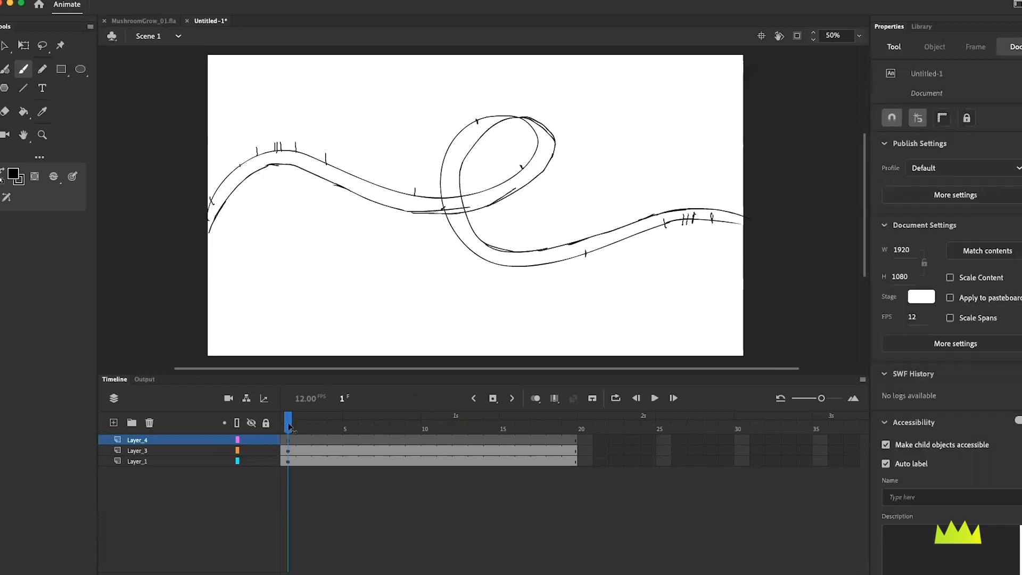
Step: Fade the guide strokes with a Color Effect Alpha of about 27% and lock Layer_3 and Layer_1
click(382, 420)
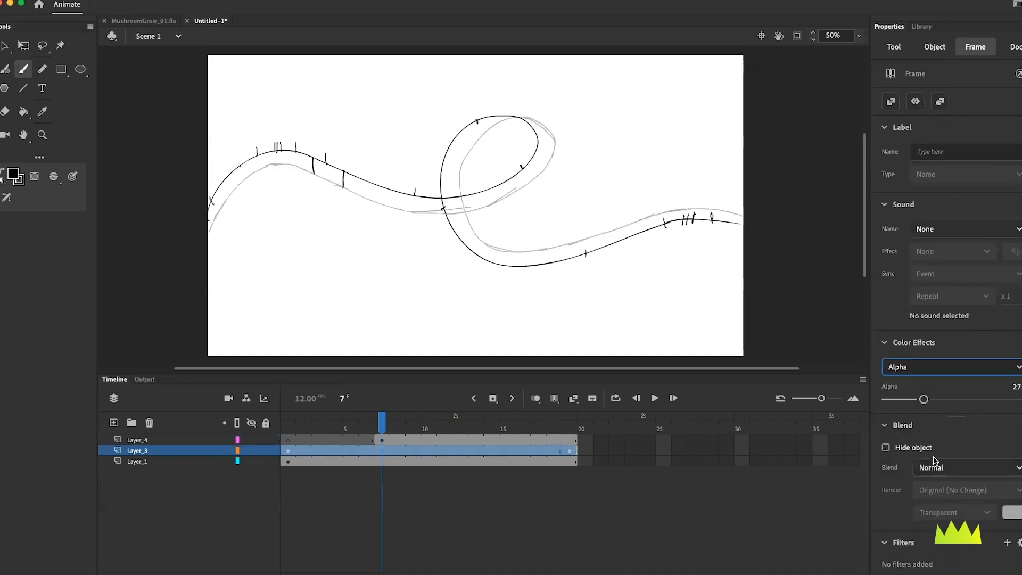
click(137, 461)
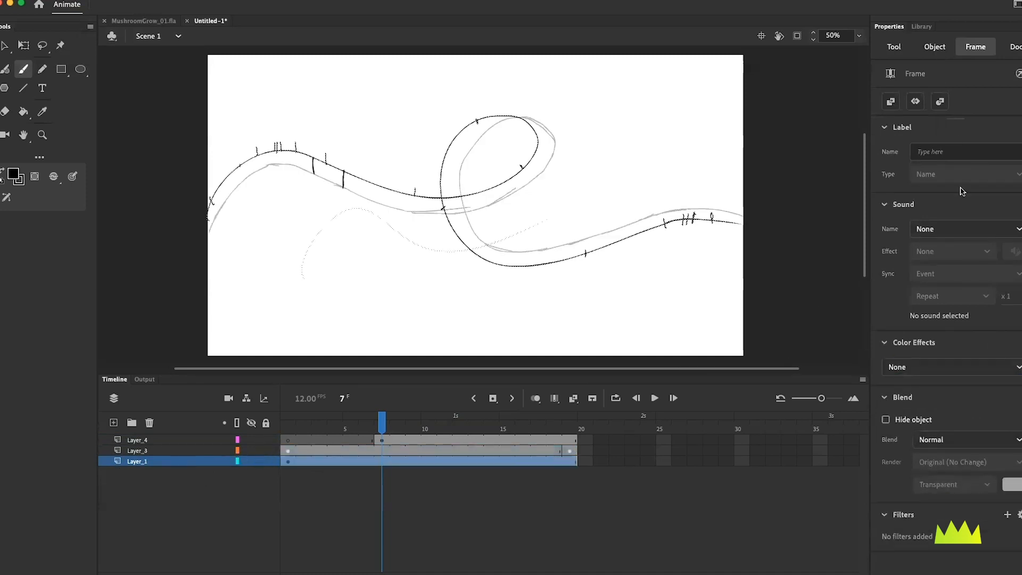
click(949, 367)
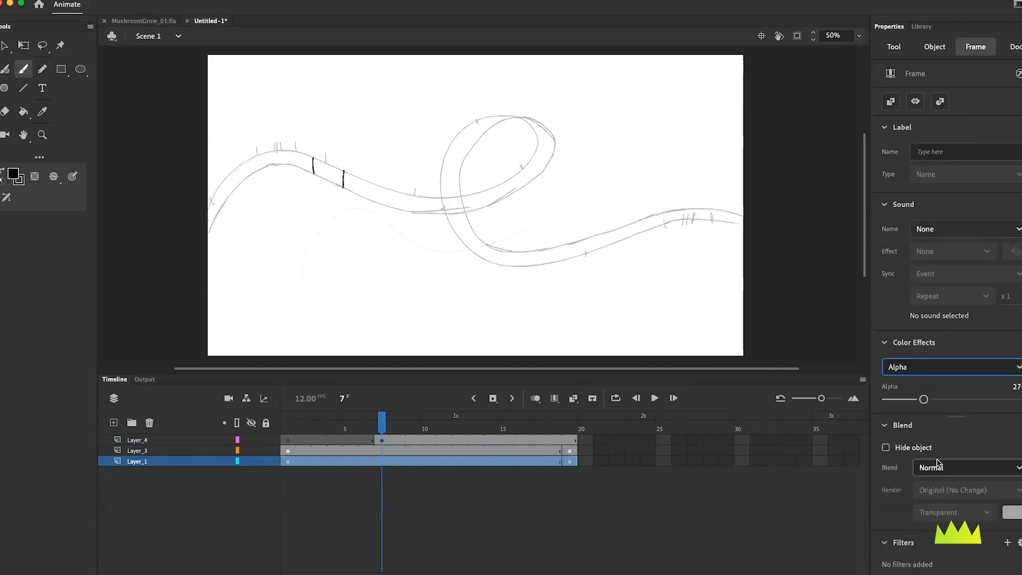
click(137, 440)
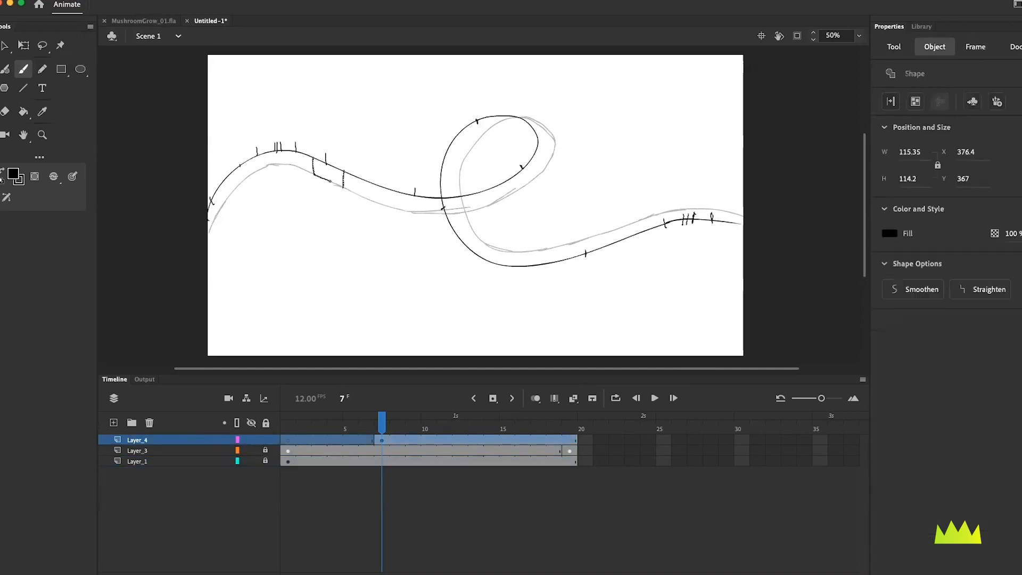
Step: Draw the paper at successive ticks as keyframes on Layer_4, then return to frame 1 to review
click(894, 46)
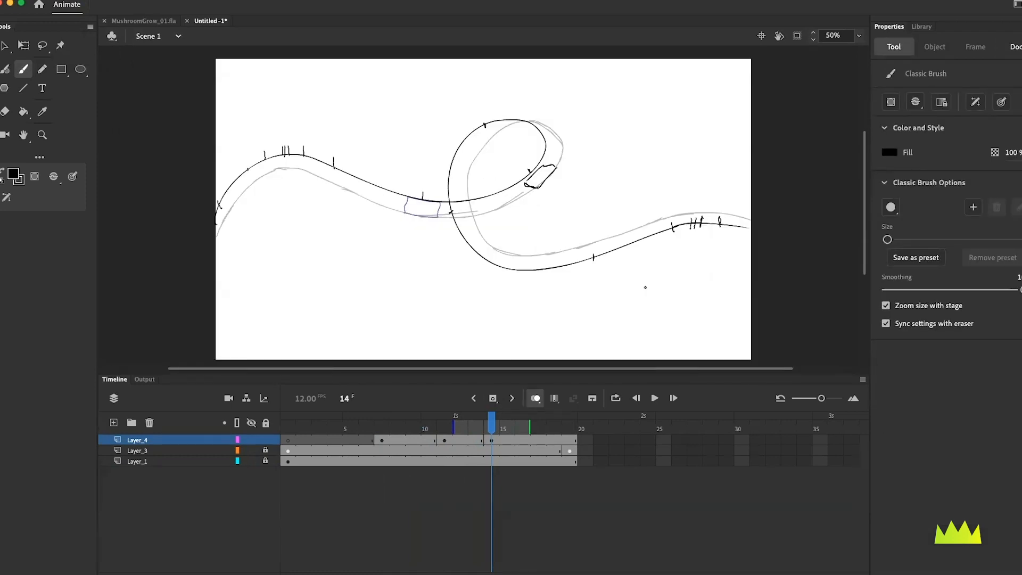
click(522, 421)
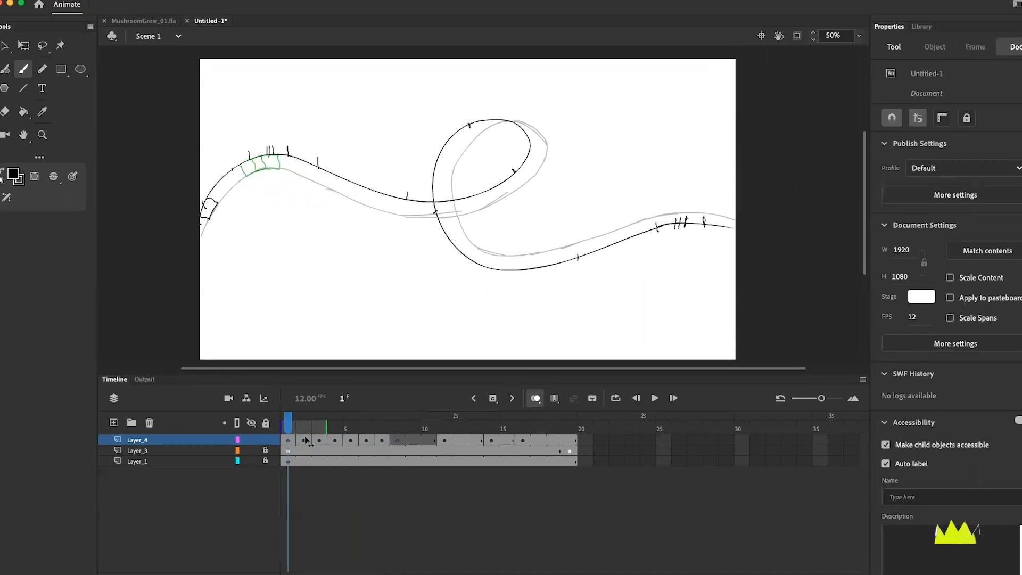
click(414, 422)
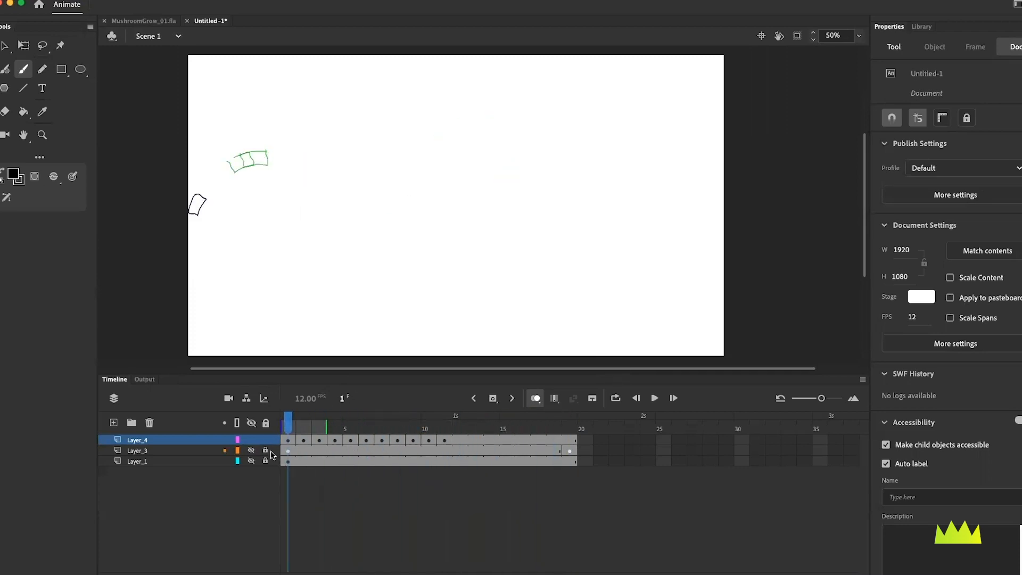
Step: Show the guides again and brush the paper curling over the loop's top in frames 10 and 11
click(220, 21)
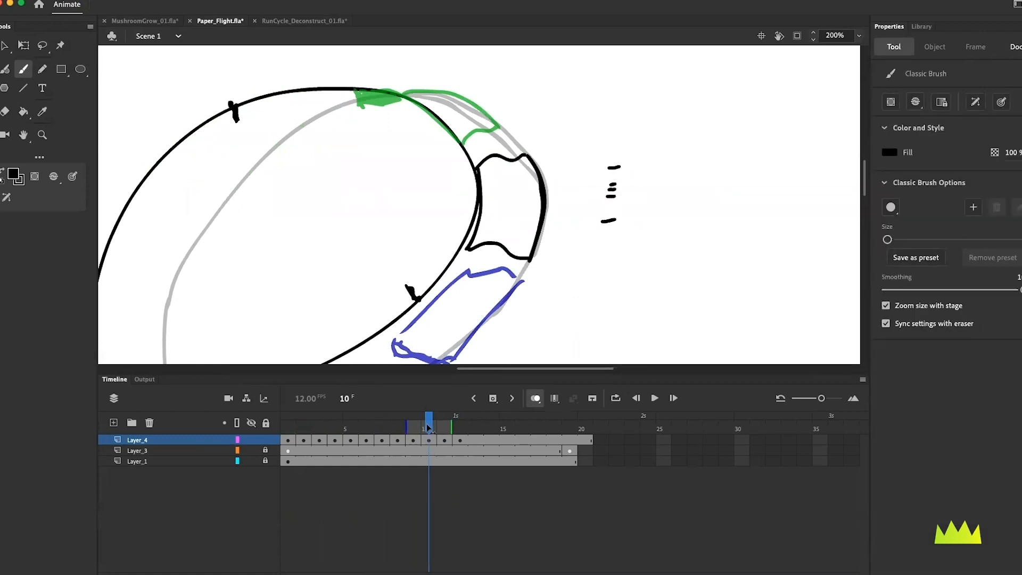
click(443, 417)
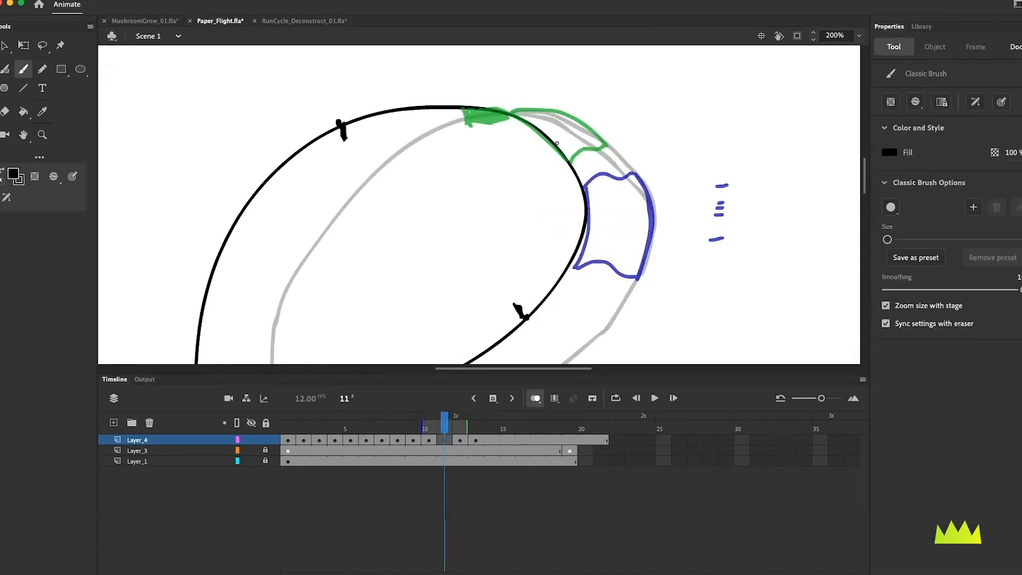
drag(554, 130, 606, 222)
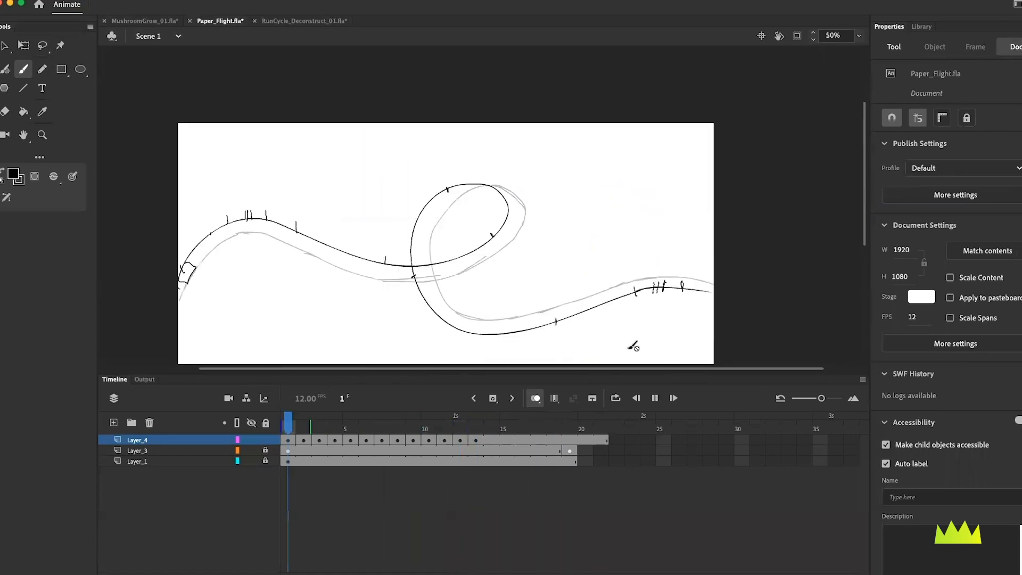
Step: With Loop playback on, brush the paper on the lower curve and near the loop's top through frame 16
click(445, 422)
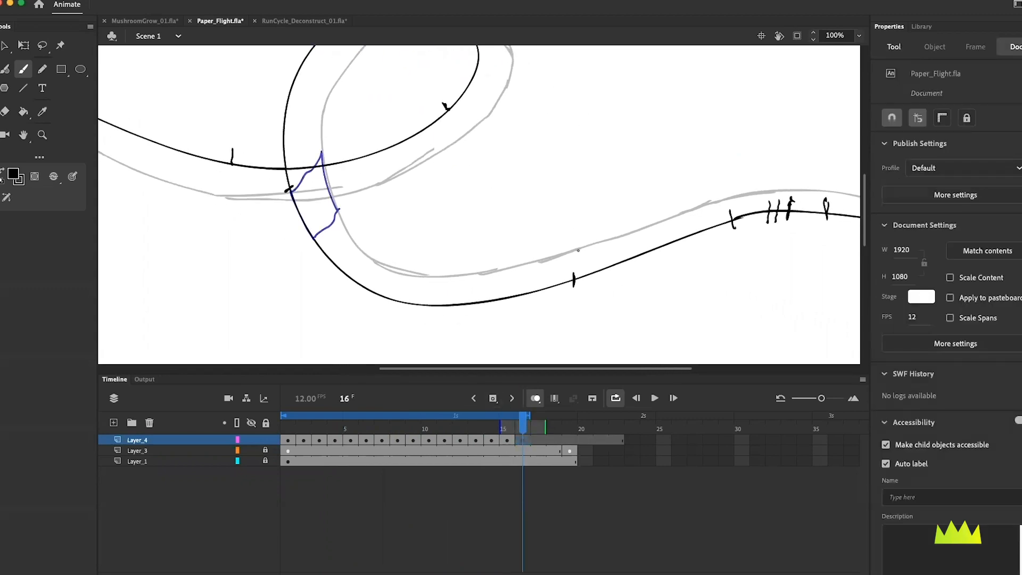
drag(522, 271, 590, 267)
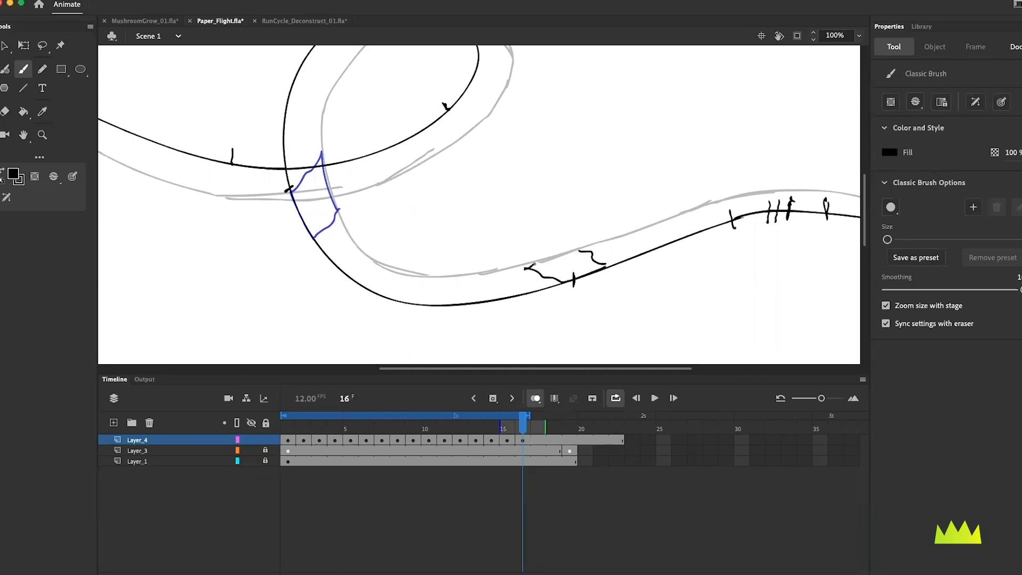
click(512, 397)
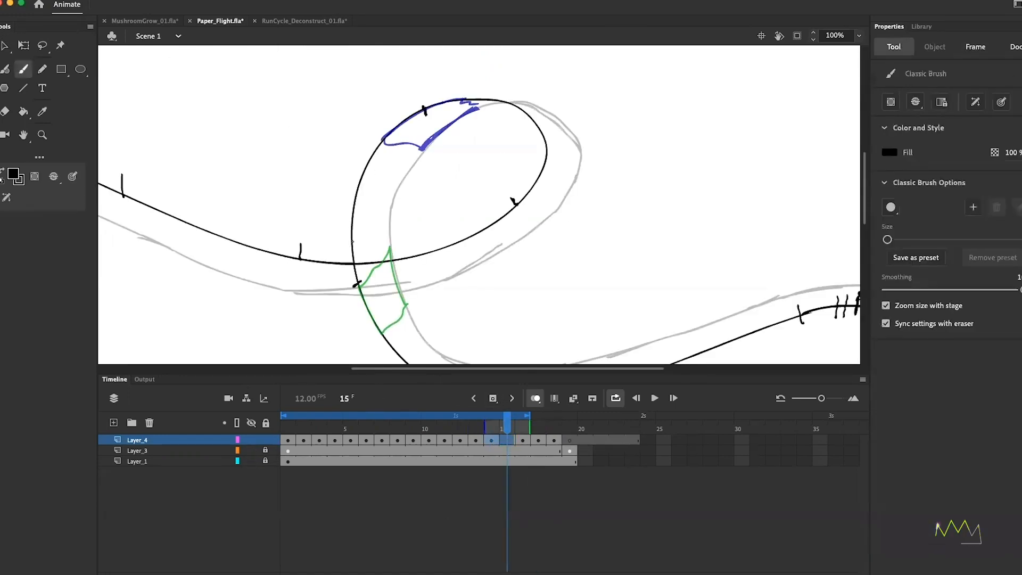
drag(362, 193, 398, 193)
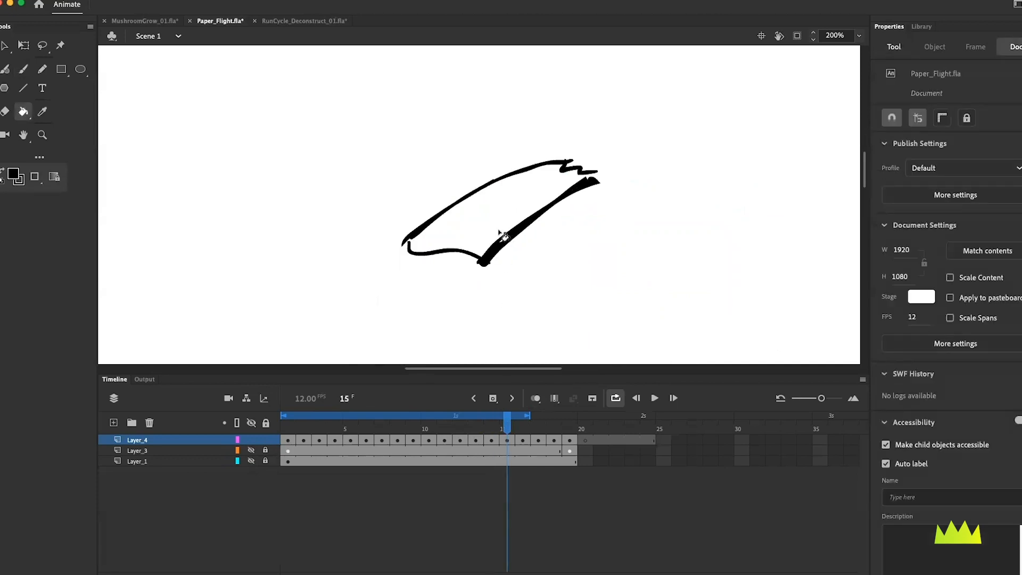
Step: Paint Bucket the paper's back faces solid black on frames 15–17, including around the loop
click(22, 69)
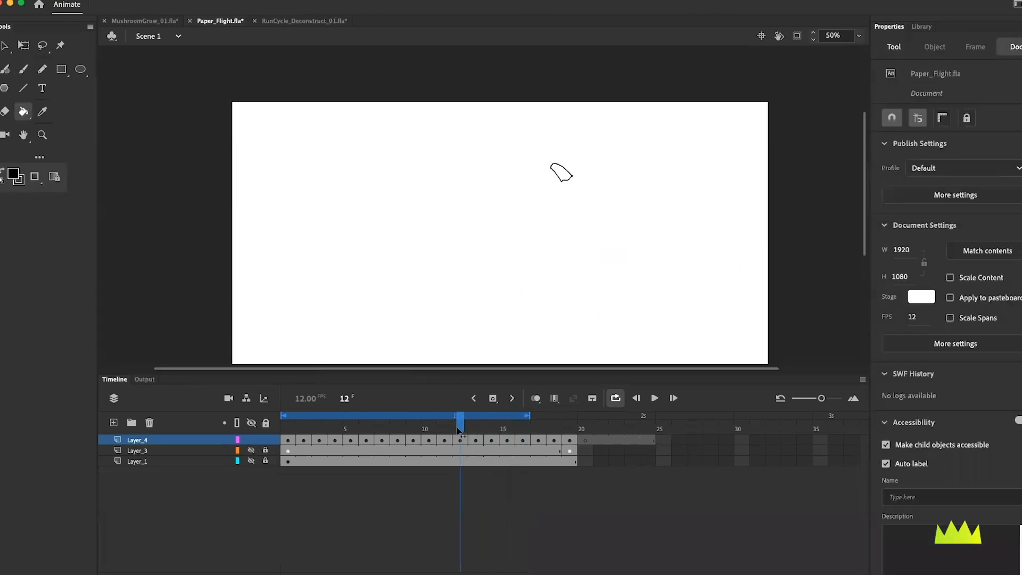
click(477, 415)
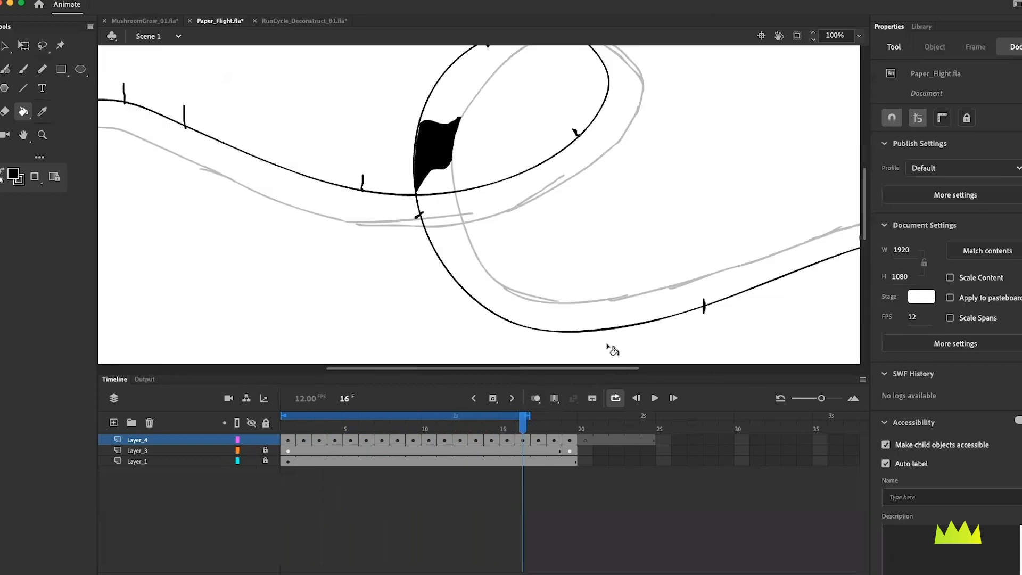
click(23, 70)
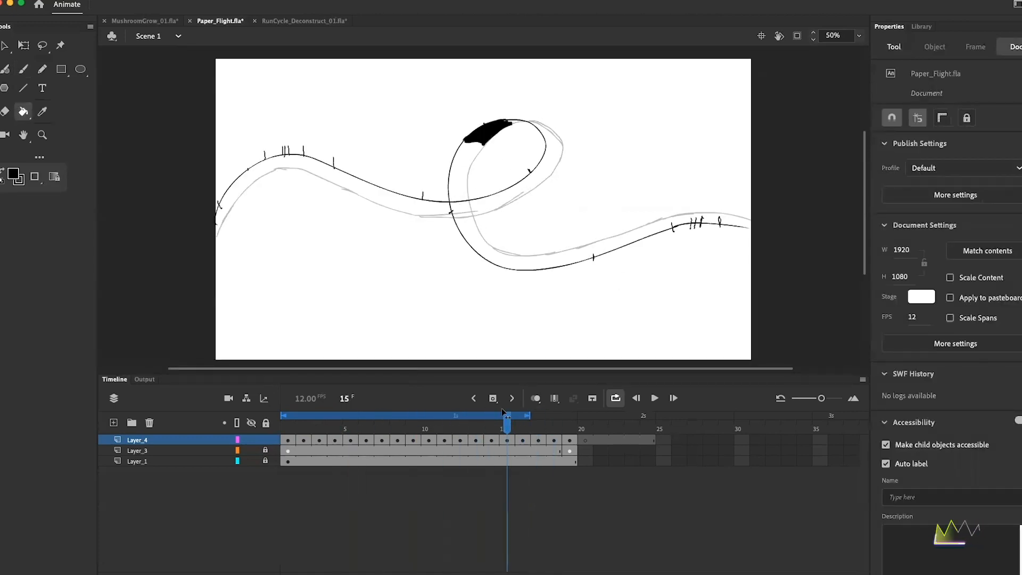
click(655, 398)
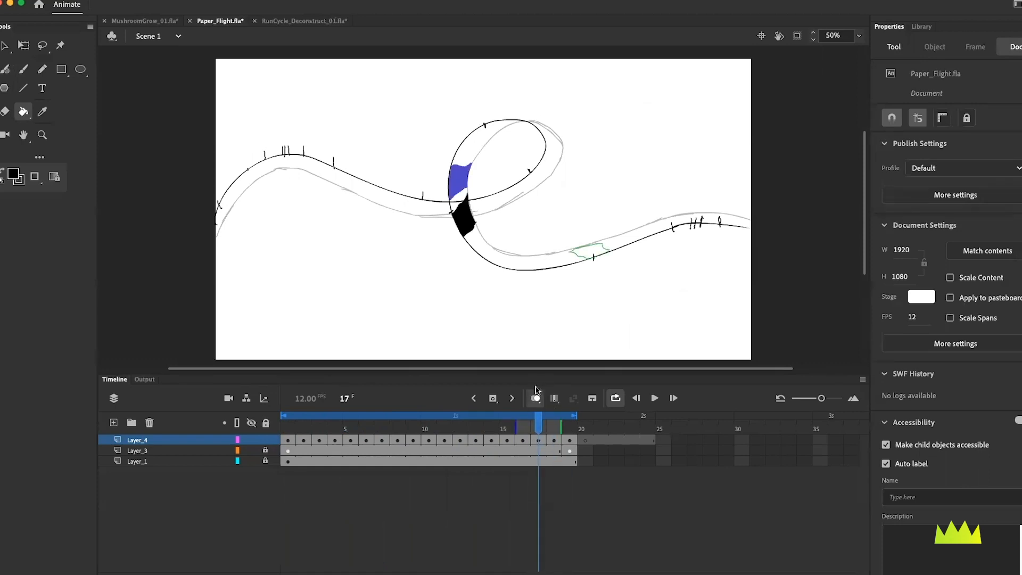
Step: Draw the paper poses through frames 17–24 along the path's right side, nudging shapes with Free Transform
click(554, 415)
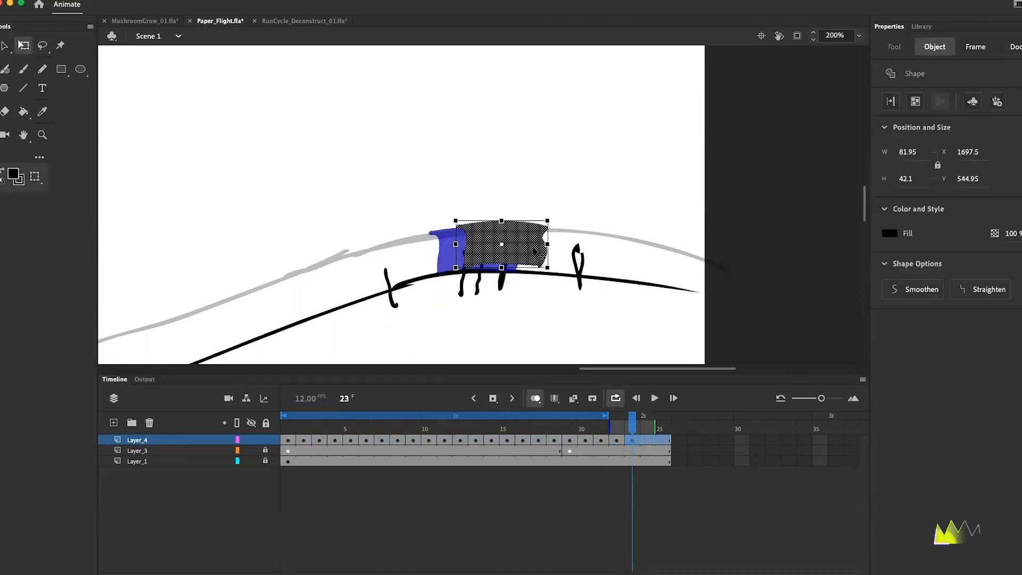
drag(501, 245, 500, 251)
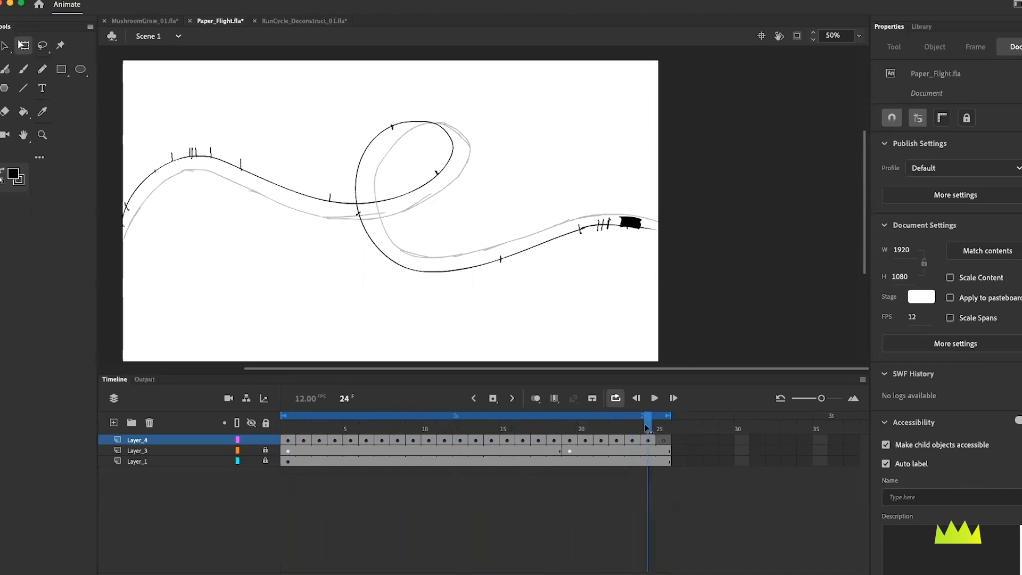
Step: Draw the final paper pose on frame 25 and hide Layer_3 and Layer_1 for a clean playback review
click(673, 397)
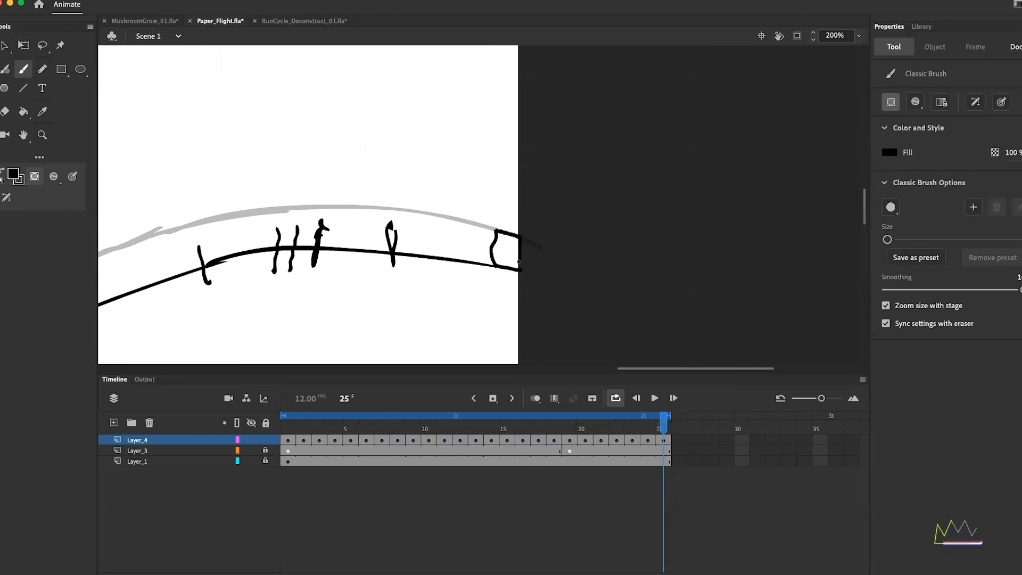
click(569, 415)
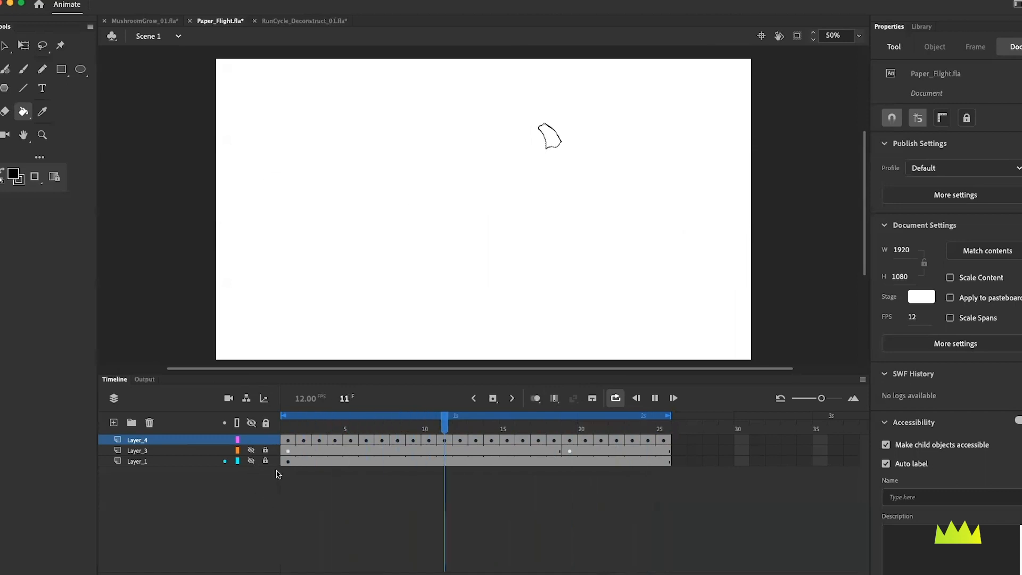
Step: Draw the '01' icon pattern on an early frame's paper front with the Classic Brush
click(429, 417)
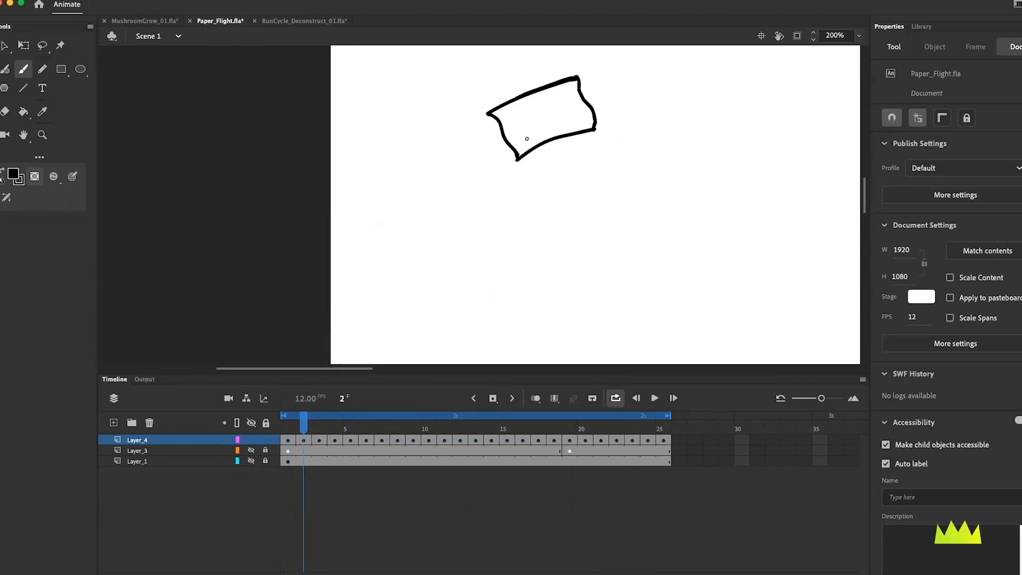
drag(519, 102, 525, 130)
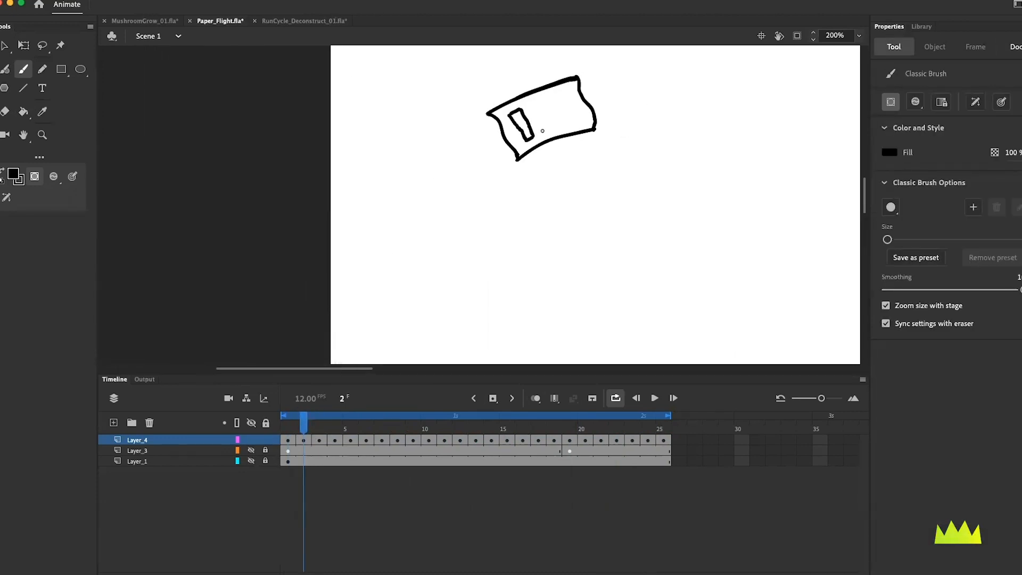
drag(544, 107, 571, 127)
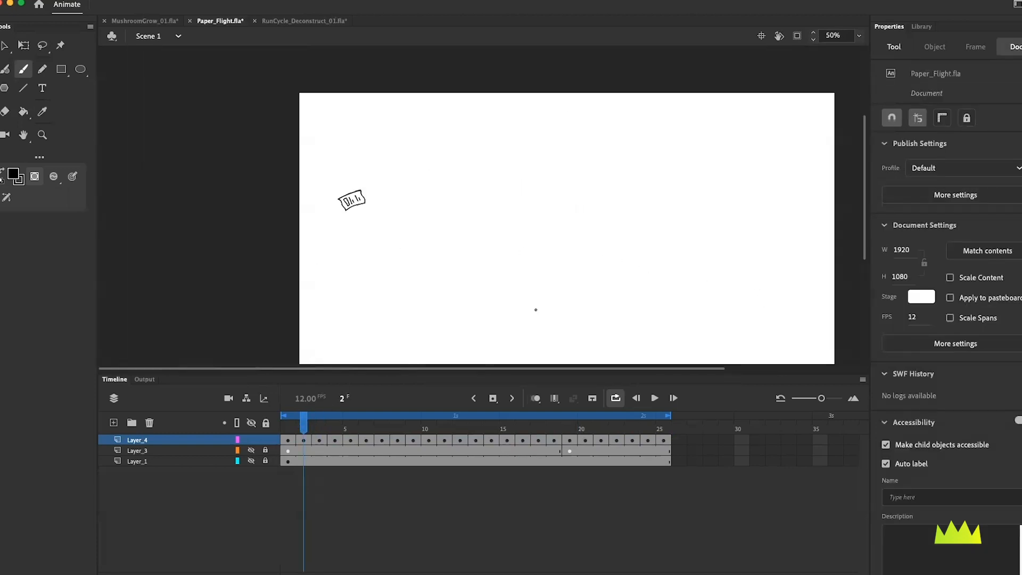
click(655, 397)
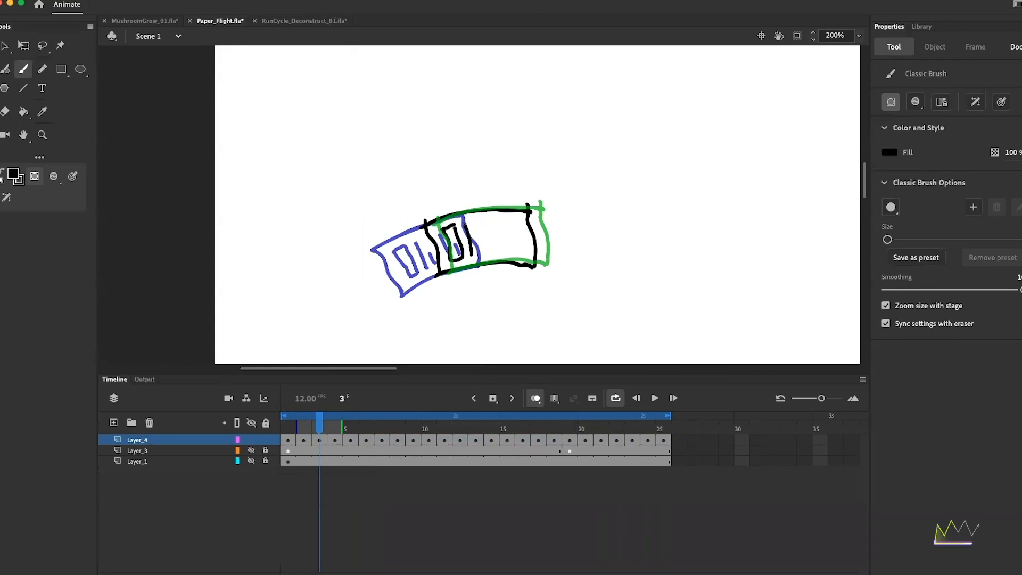
Step: Continue the icon pattern onto the paper fronts of the following frames
drag(486, 225, 502, 254)
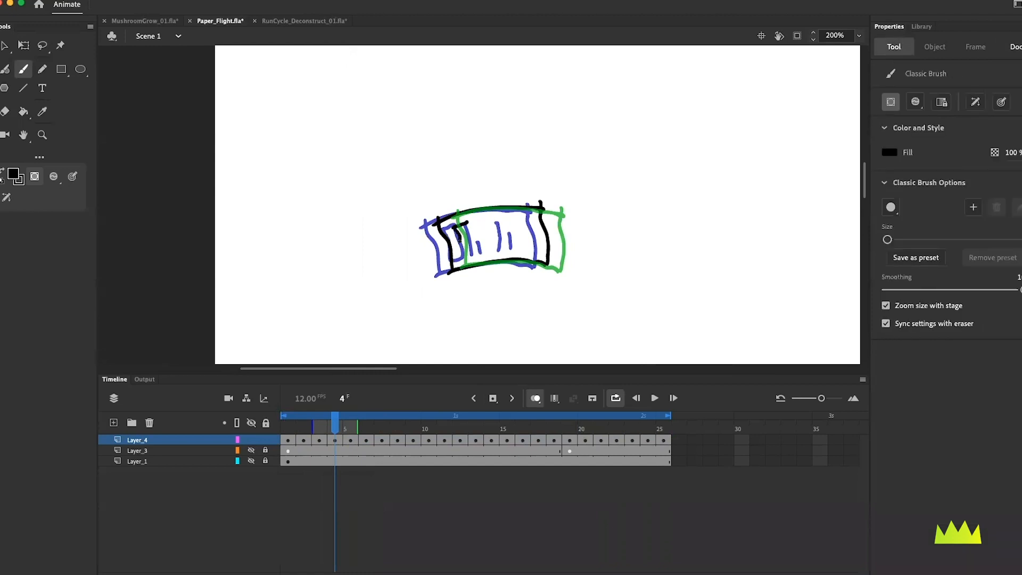
drag(457, 234, 476, 248)
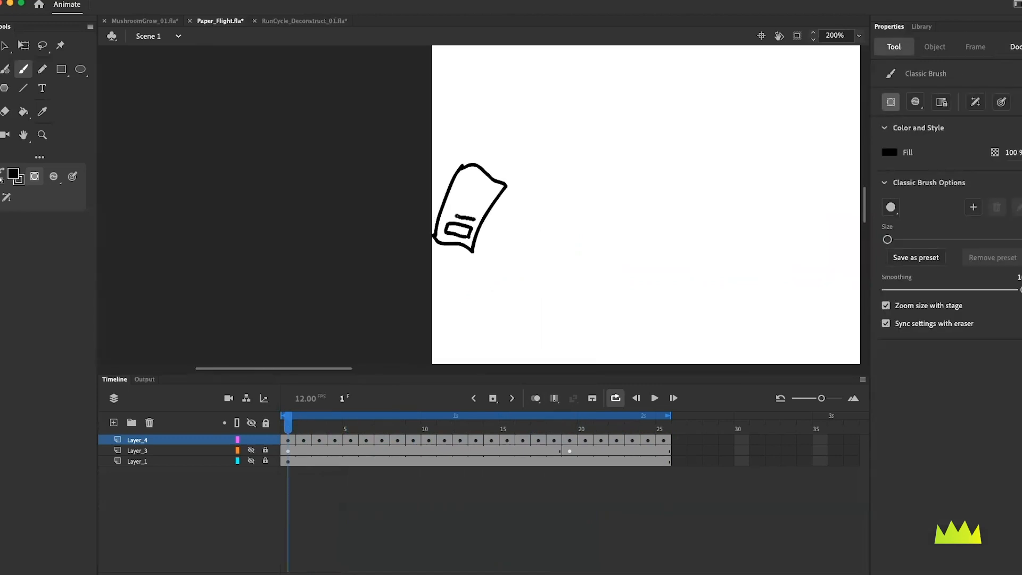
click(351, 416)
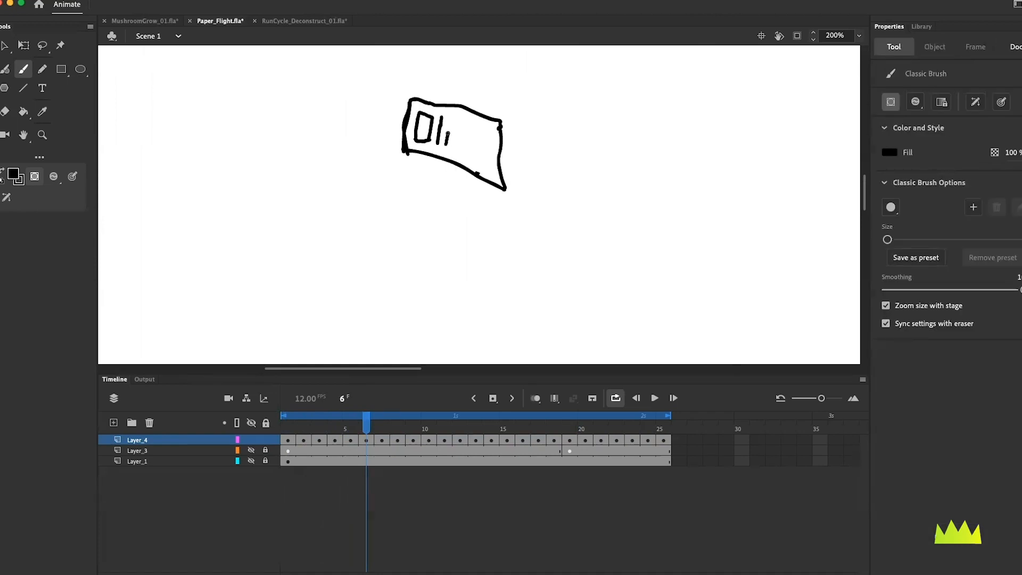
click(673, 398)
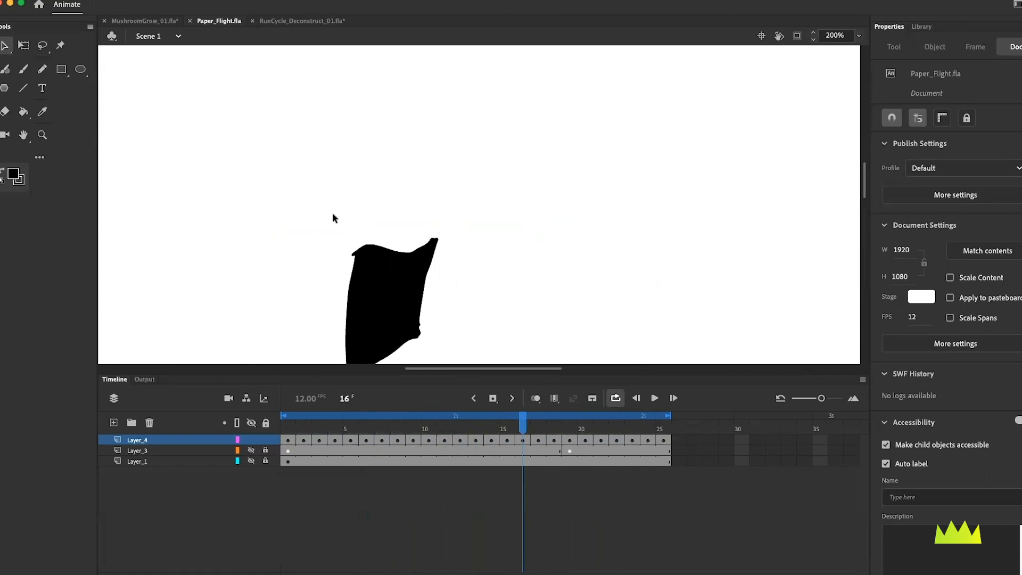
Step: Erase the stray bit off frame 15's black paper back and check the neighbouring frame
click(4, 111)
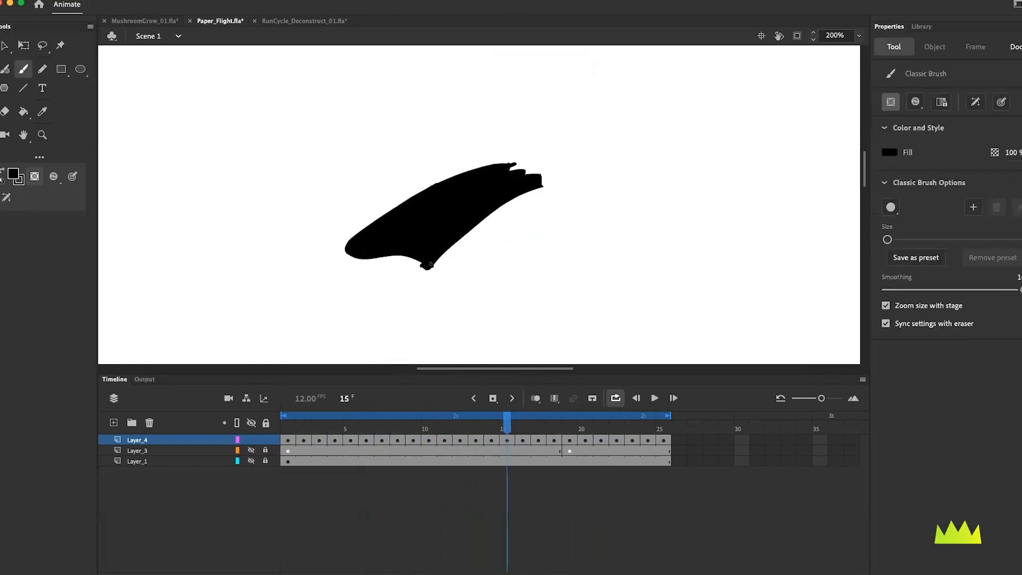
click(6, 111)
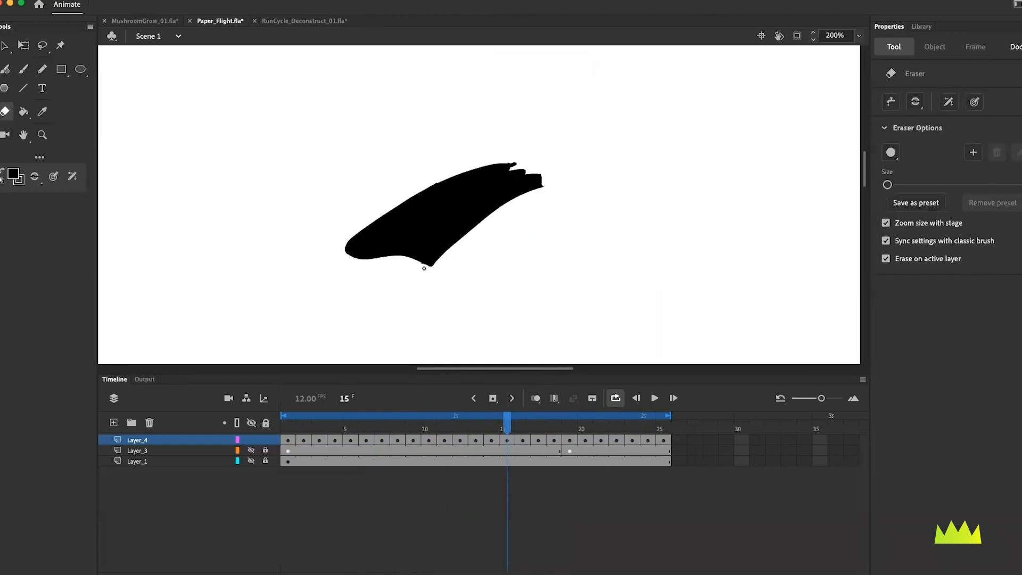
drag(515, 166, 545, 183)
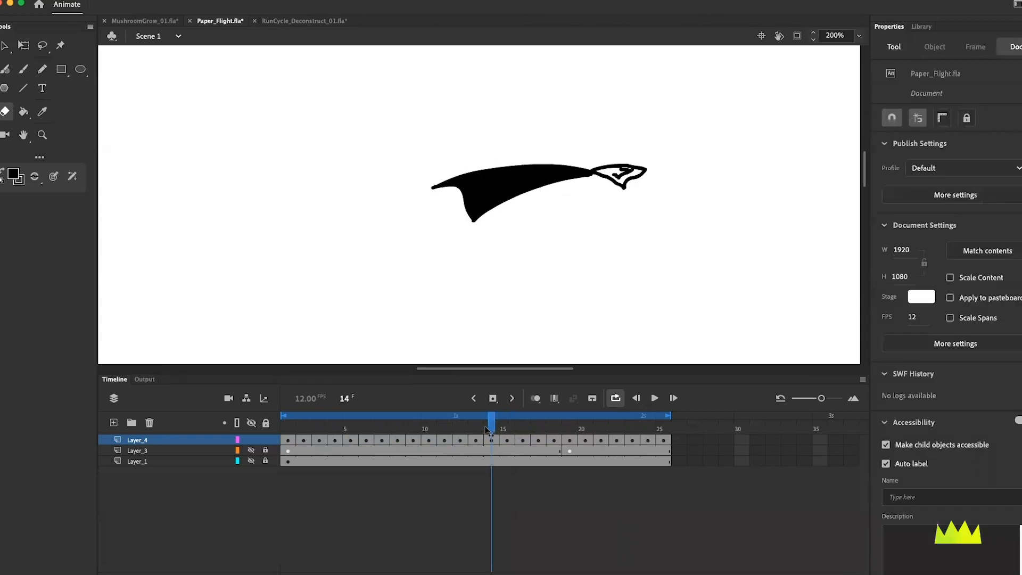
click(5, 112)
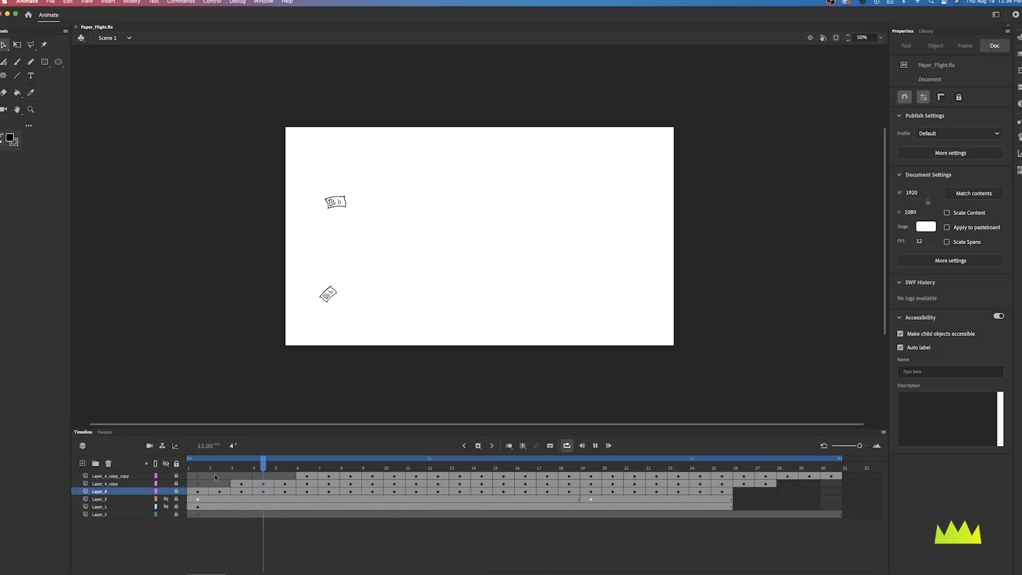
Step: Rotate and scale all of Layer_4_copy's frames so the paper flies on a tilted diagonal
click(766, 467)
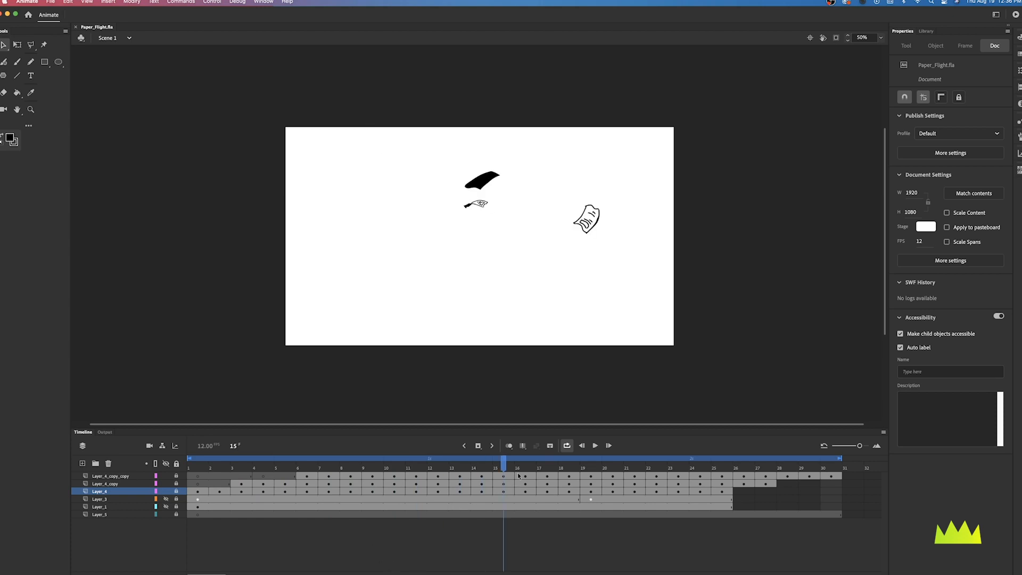
click(104, 483)
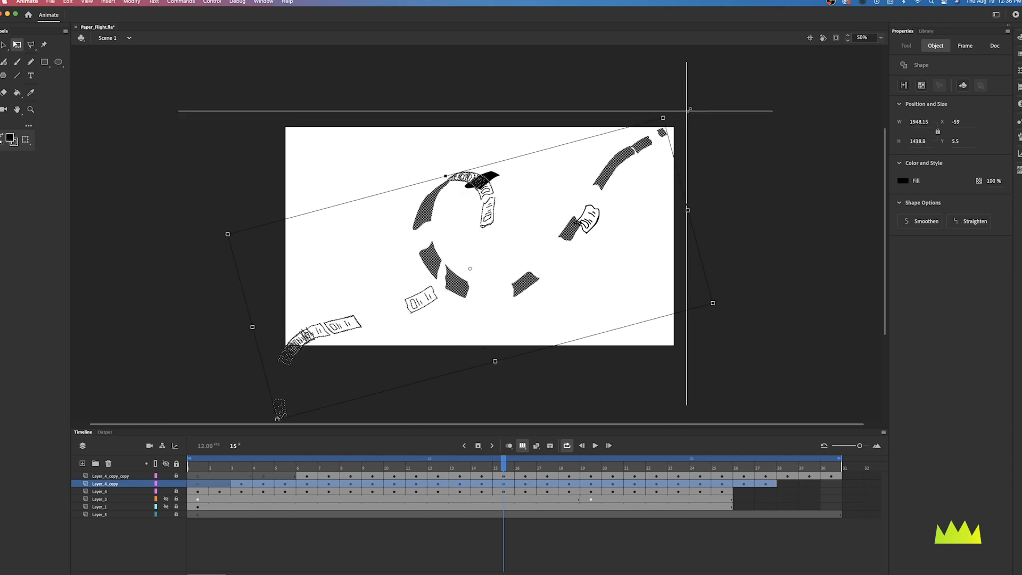
click(590, 467)
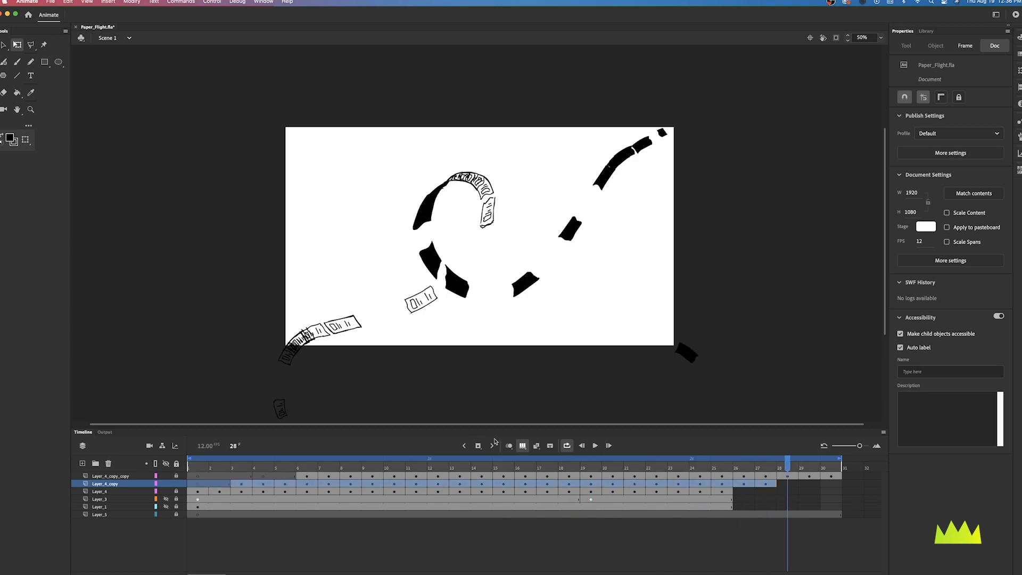
Step: Compare all copies at frames 15 and 4 with Onion Skin, then select Layer_4_copy_copy's whole animation
click(111, 483)
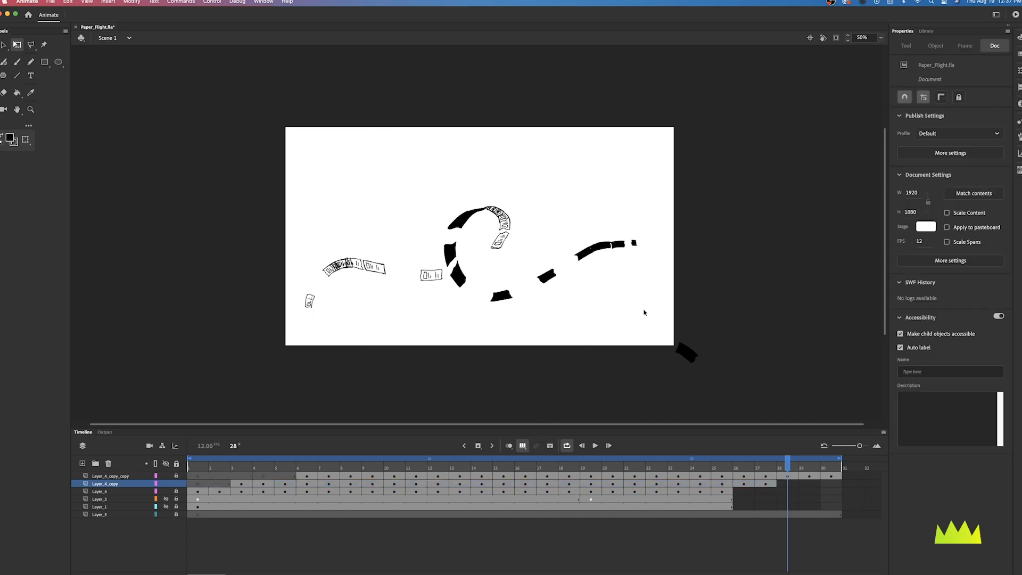
click(594, 445)
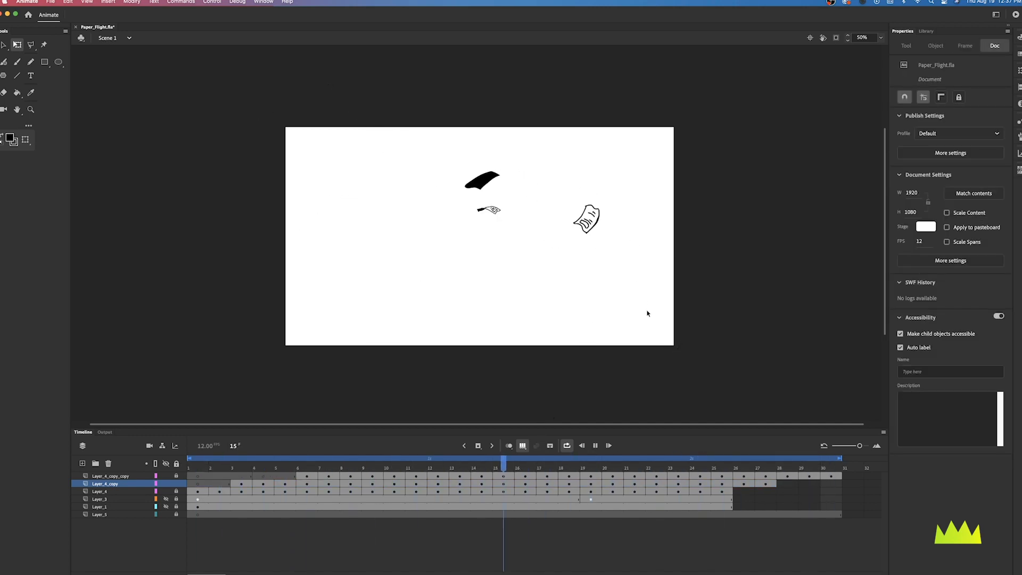
click(263, 463)
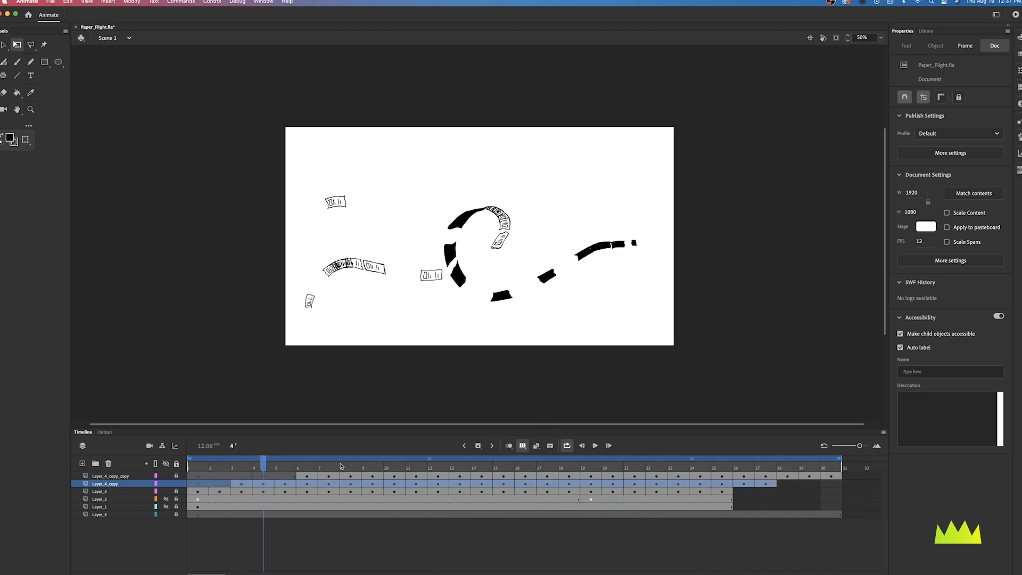
click(371, 468)
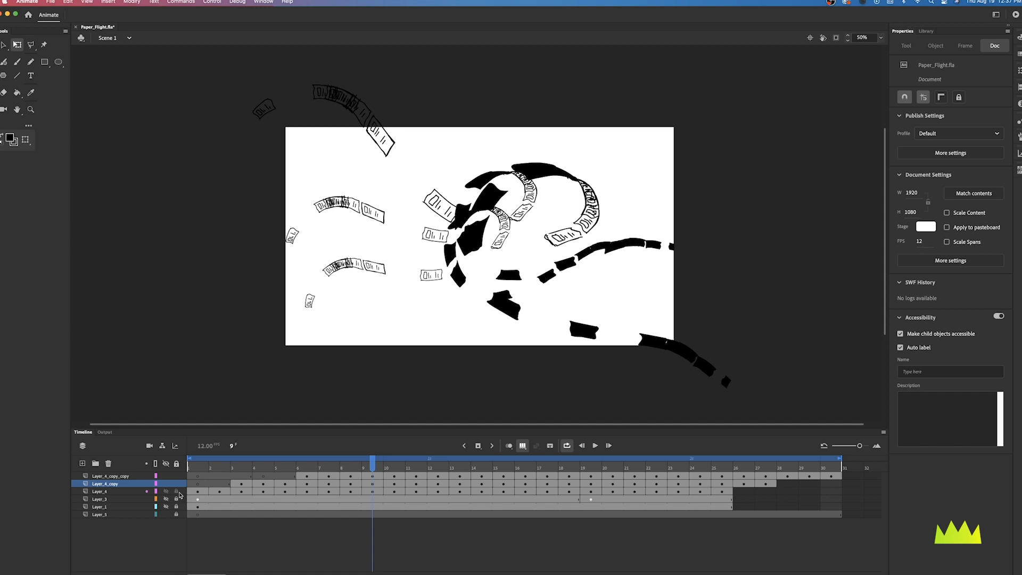
click(111, 476)
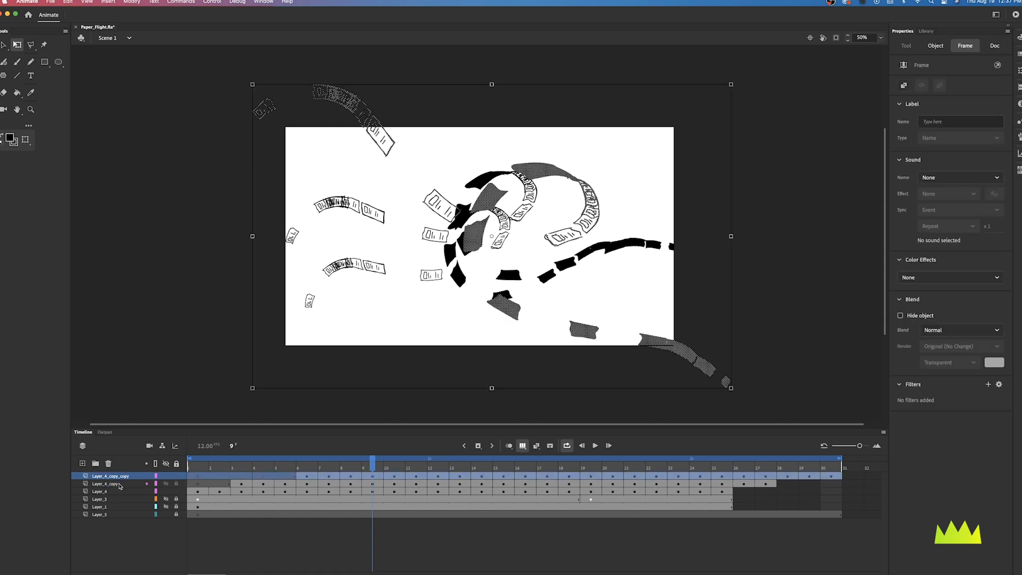